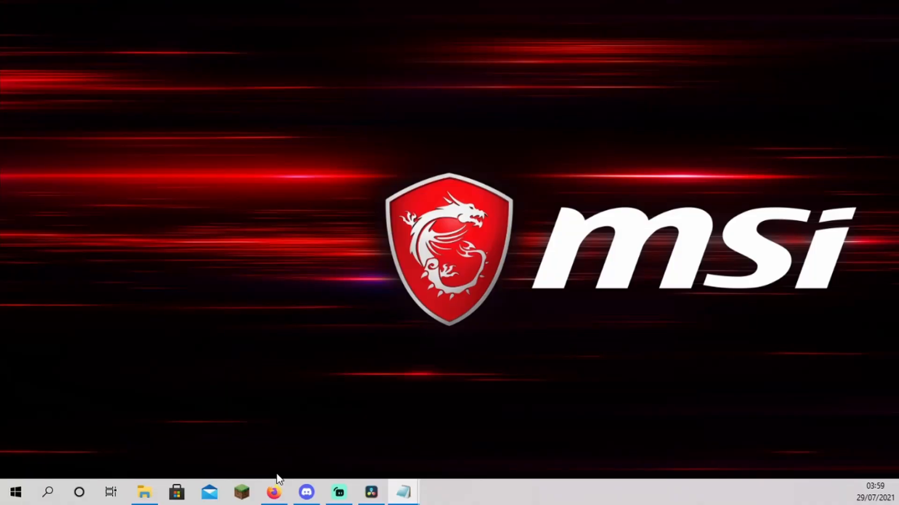
# Step: Download the Windows (.EXE) Fabric installer from fabricmc.net's Loader installation page
pyautogui.click(273, 492)
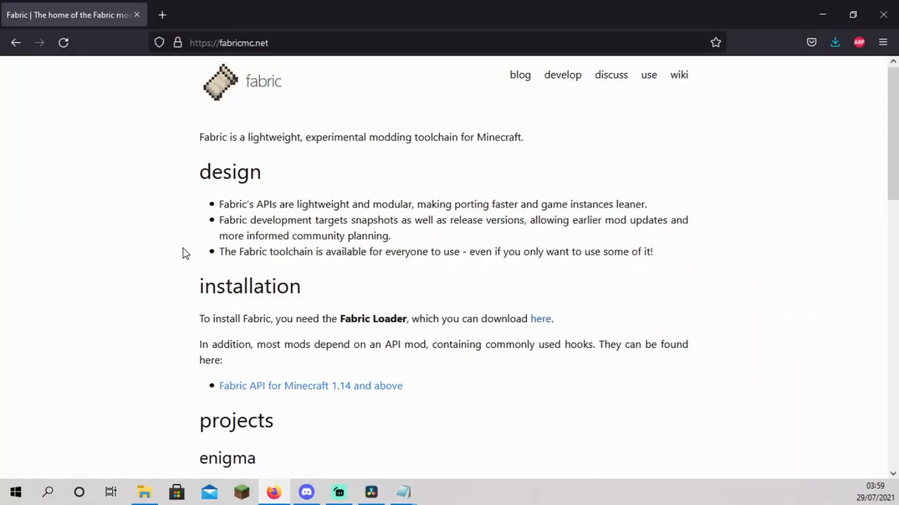
pyautogui.scroll(-3)
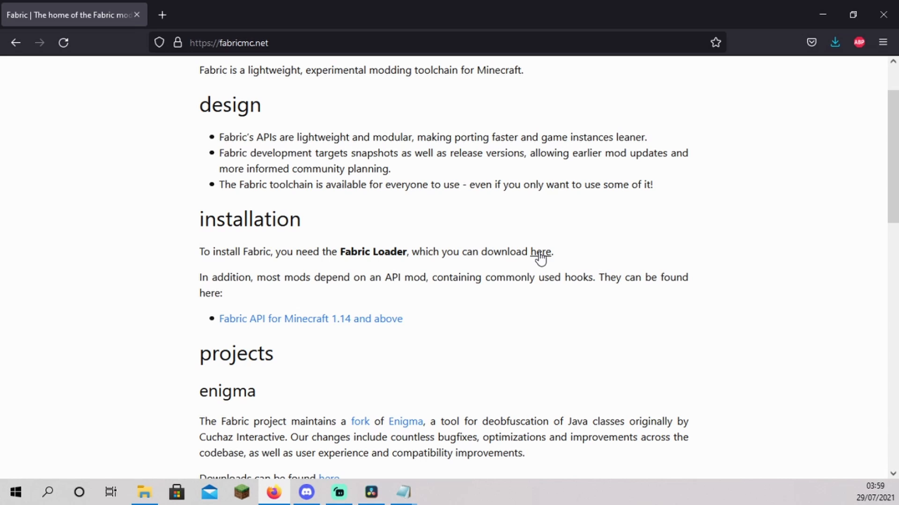
pyautogui.click(538, 252)
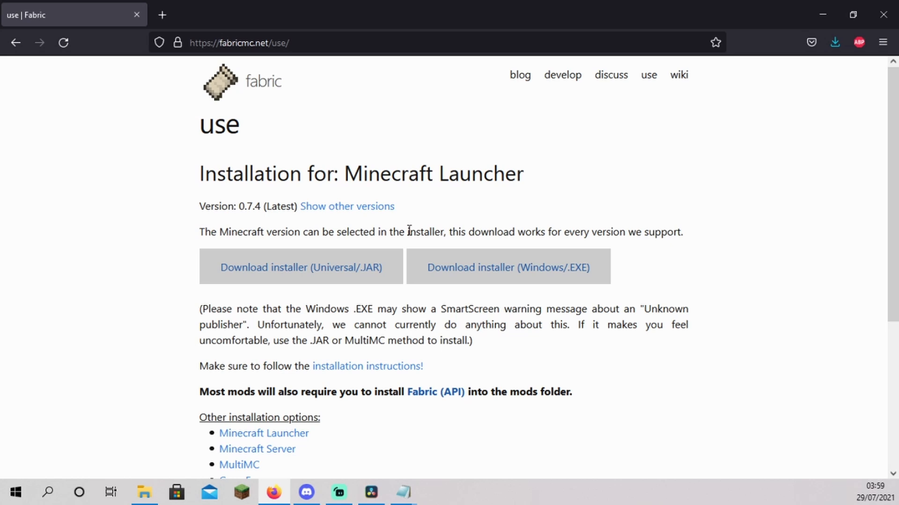
pyautogui.moveTo(442, 267)
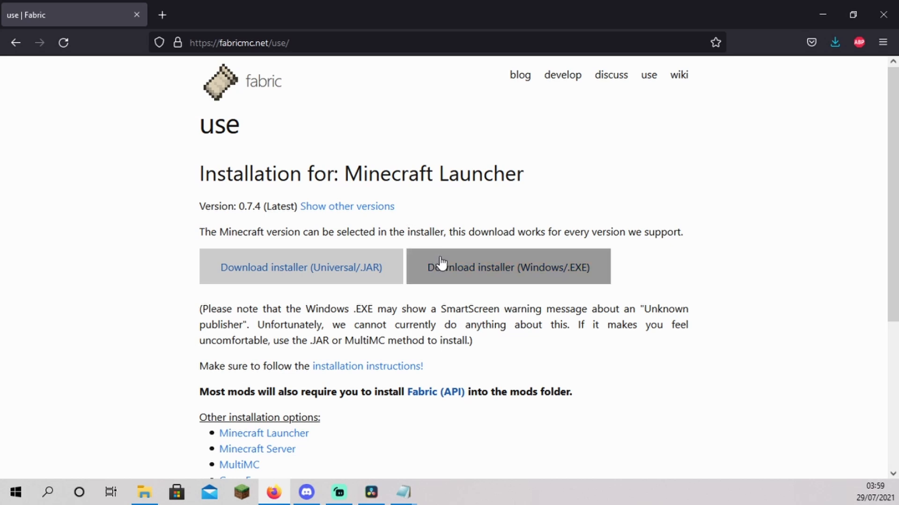
pyautogui.click(506, 266)
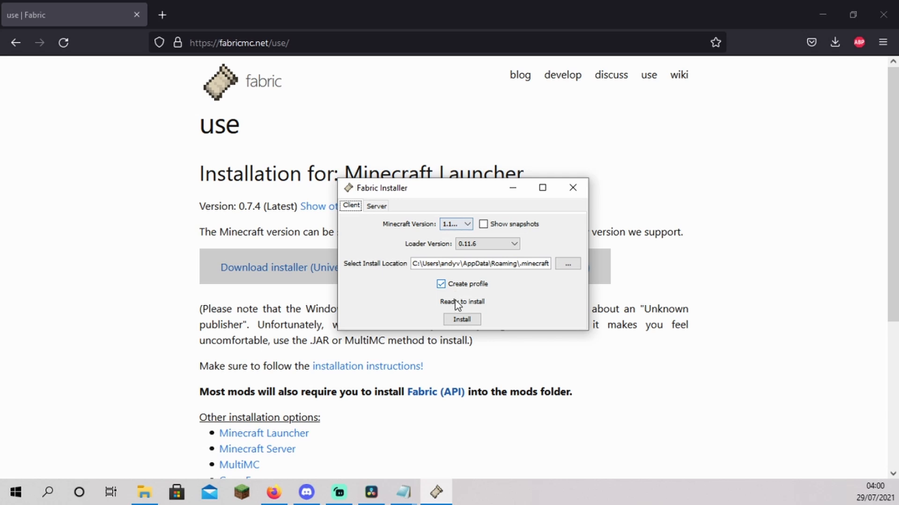
# Step: Install Fabric Loader 0.11.6 for Minecraft 1.17.1 with profile creation into .minecraft
pyautogui.click(461, 319)
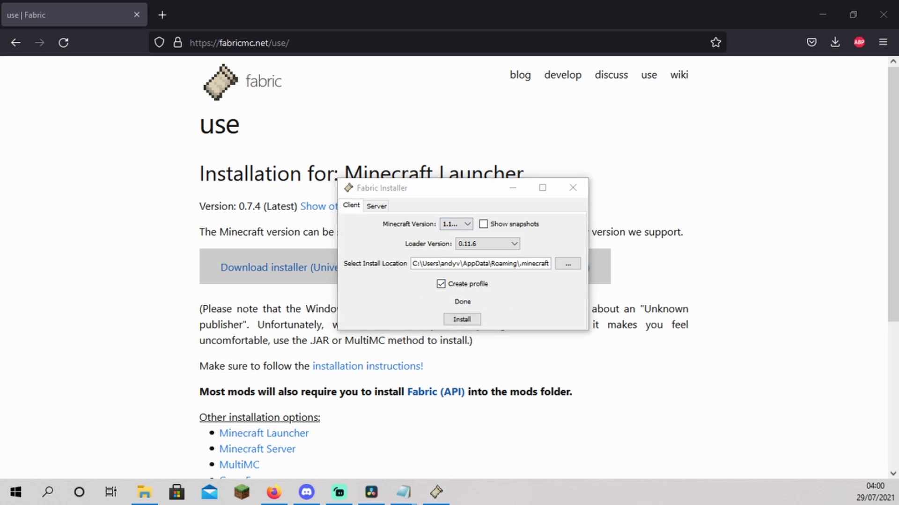
pyautogui.click(461, 319)
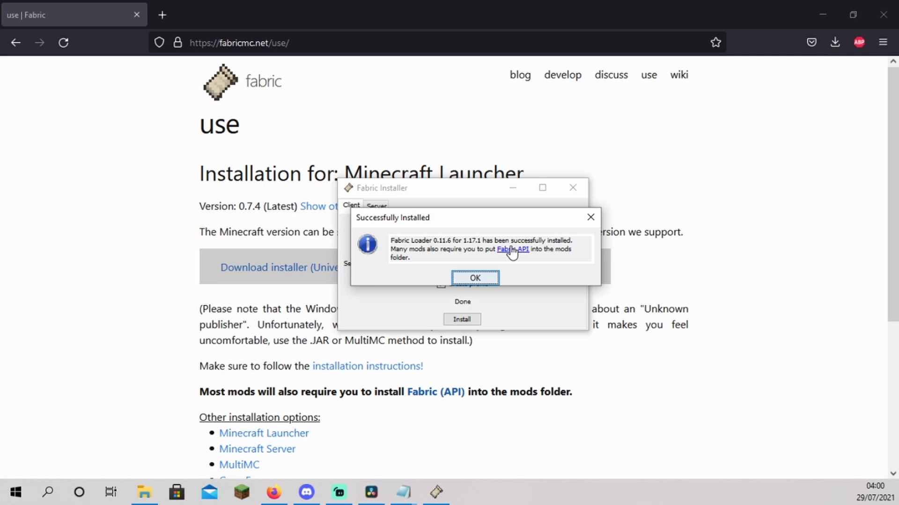
# Step: Open the Fabric API page on CurseForge and list all its files
pyautogui.click(512, 250)
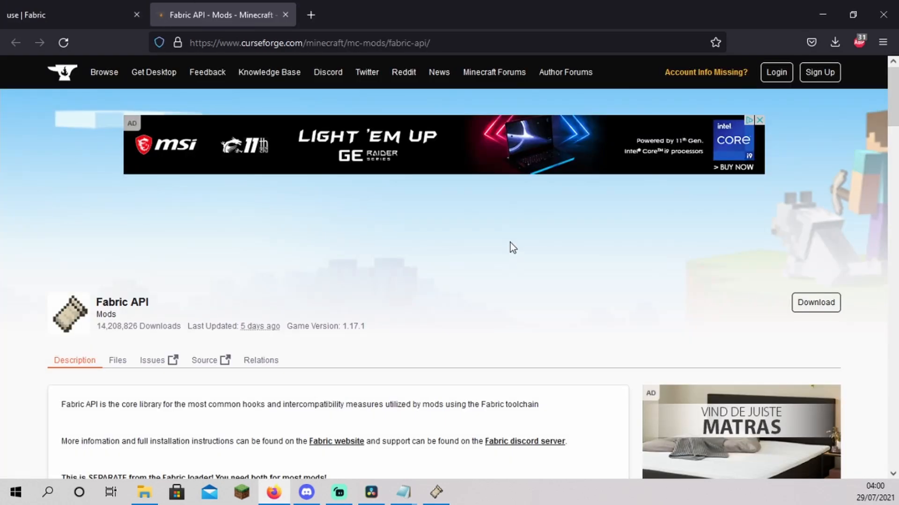
pyautogui.moveTo(512, 245)
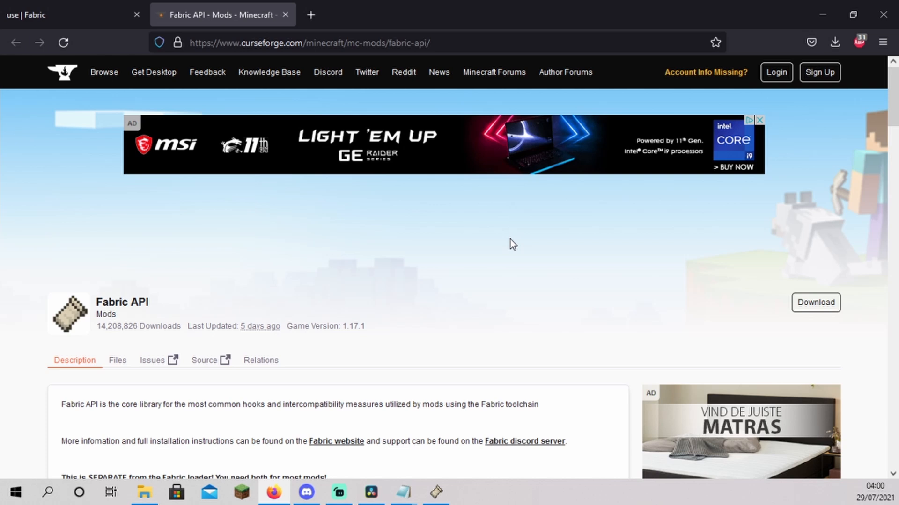
pyautogui.moveTo(115, 360)
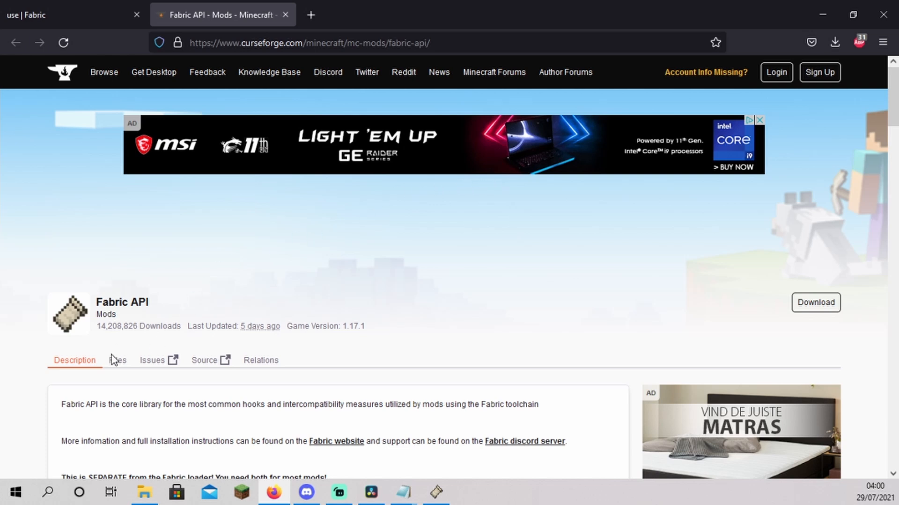
pyautogui.click(117, 360)
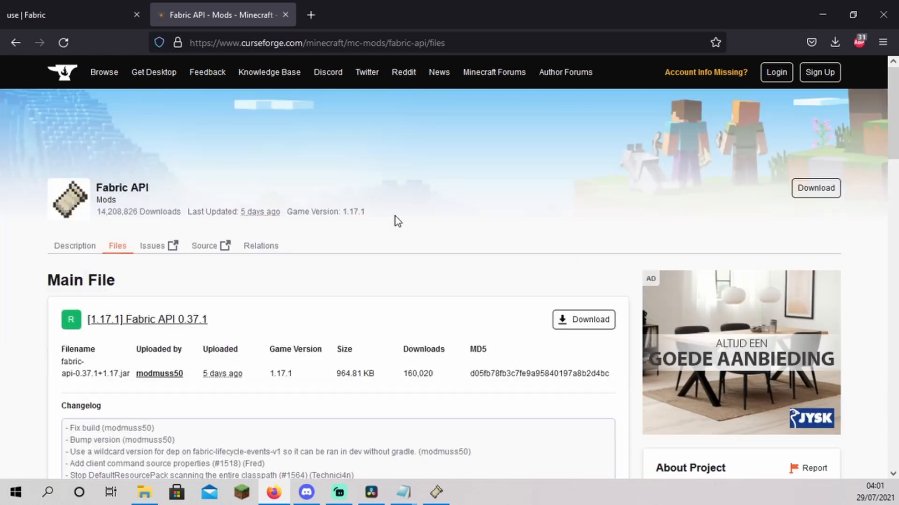
pyautogui.scroll(-3)
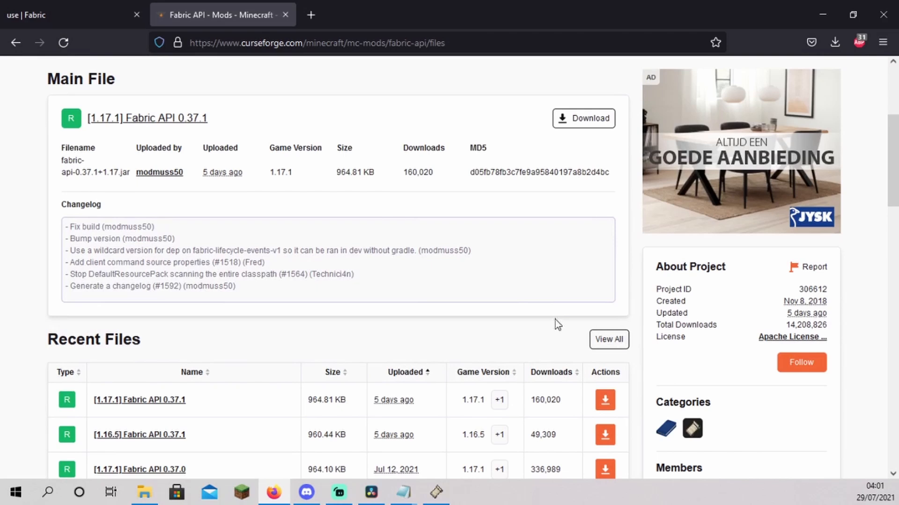
pyautogui.click(607, 339)
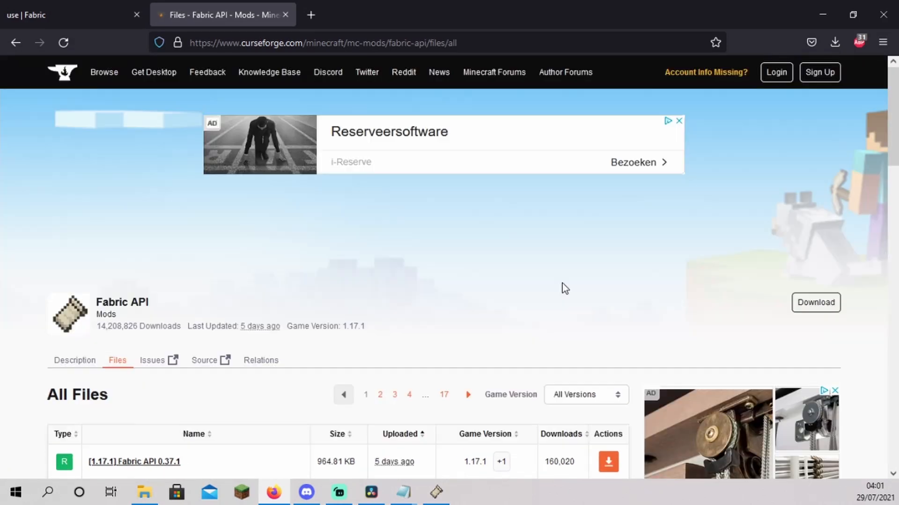
# Step: Filter files to Minecraft 1.17.1 and download Fabric API 0.37.1
pyautogui.click(585, 394)
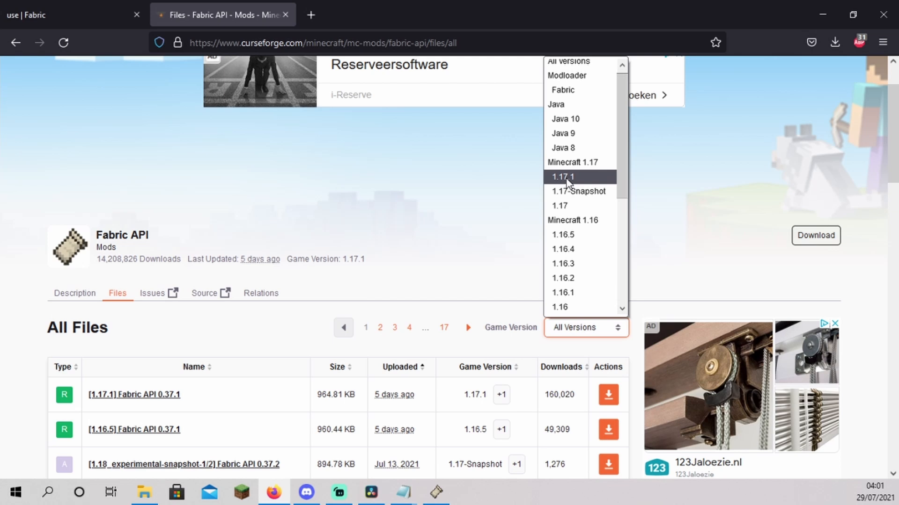
pyautogui.click(563, 176)
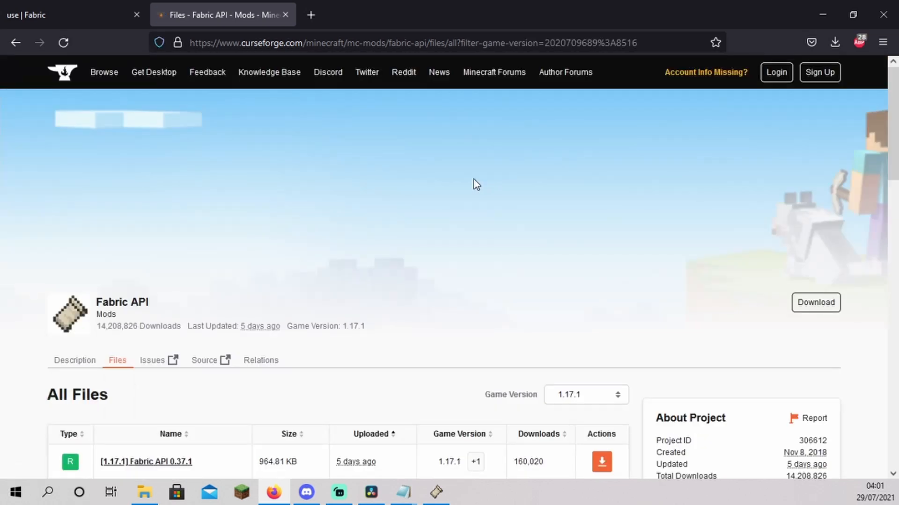
pyautogui.scroll(-3)
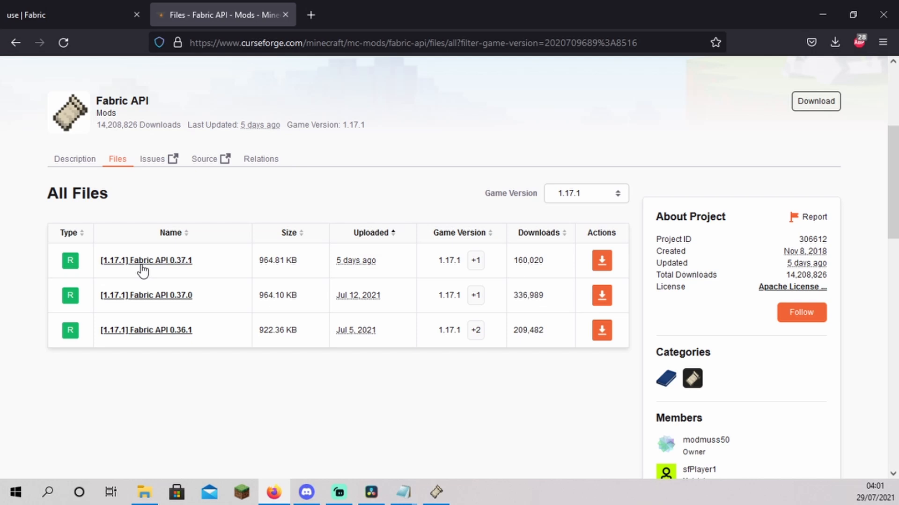
pyautogui.click(601, 262)
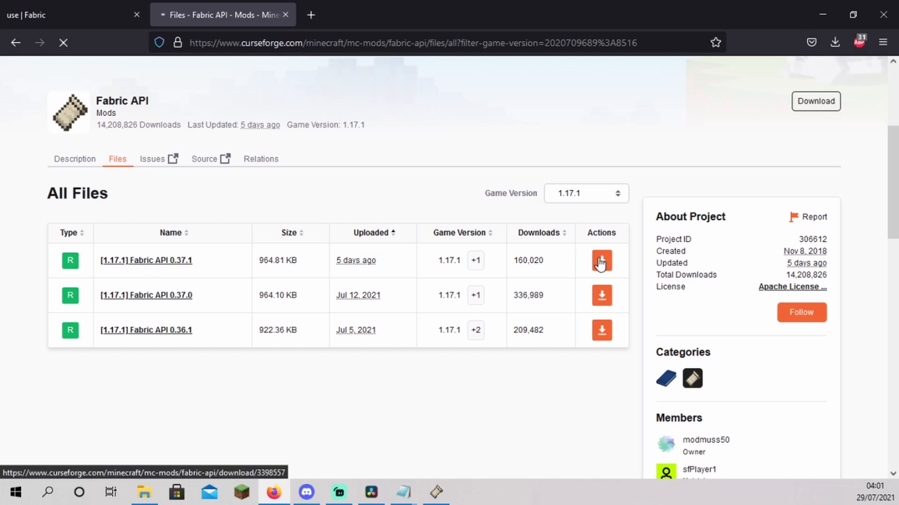
pyautogui.click(600, 261)
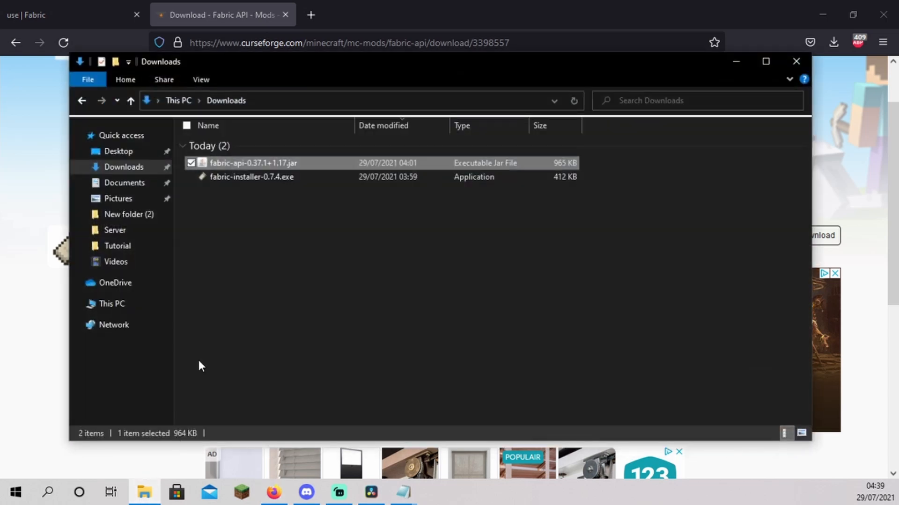
pyautogui.moveTo(264, 166)
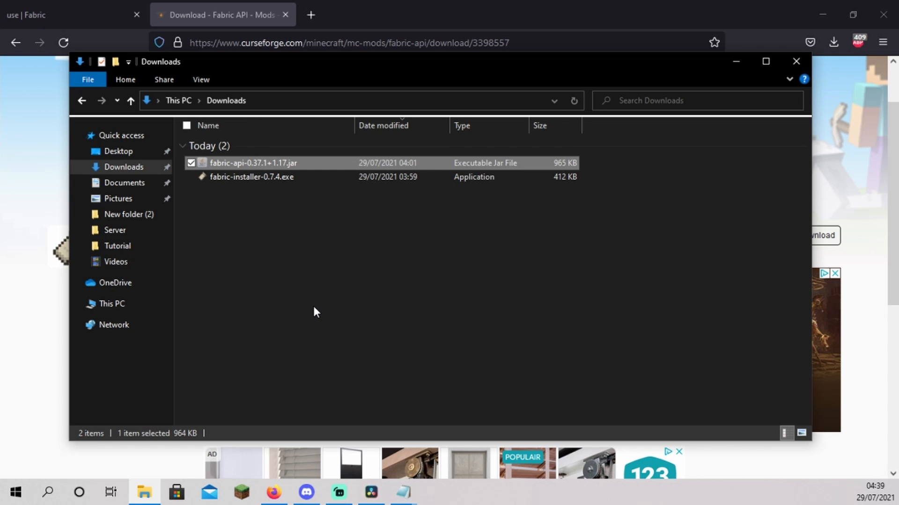
# Step: Navigate File Explorer to the .minecraft folder through %appdata%
pyautogui.click(344, 100)
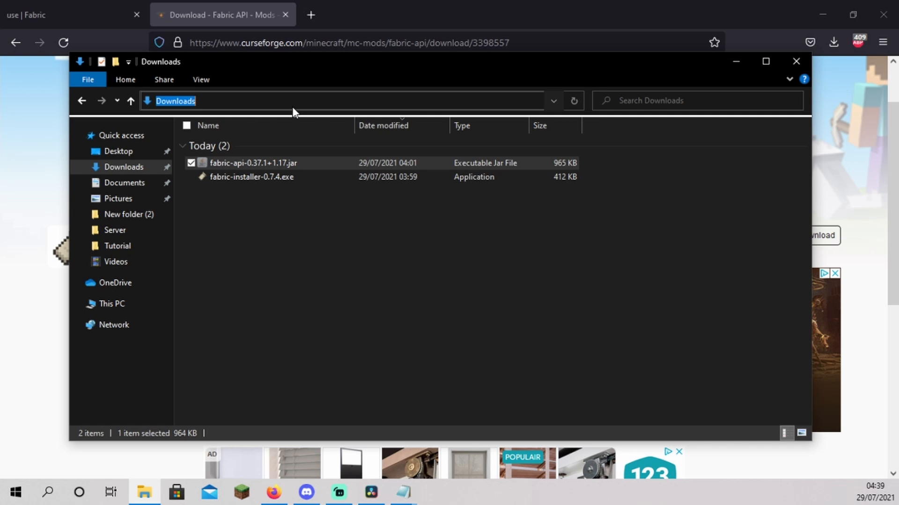
pyautogui.write('%appdata%/.')
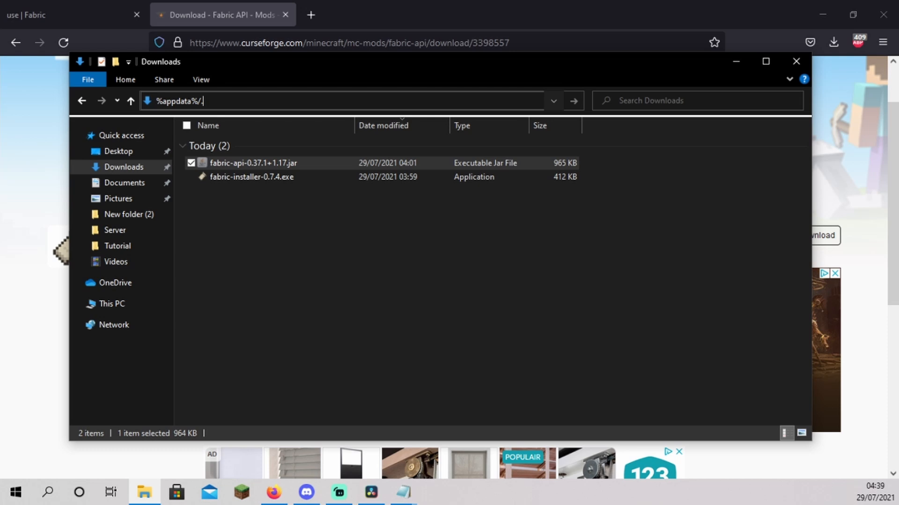
pyautogui.write('minecraft')
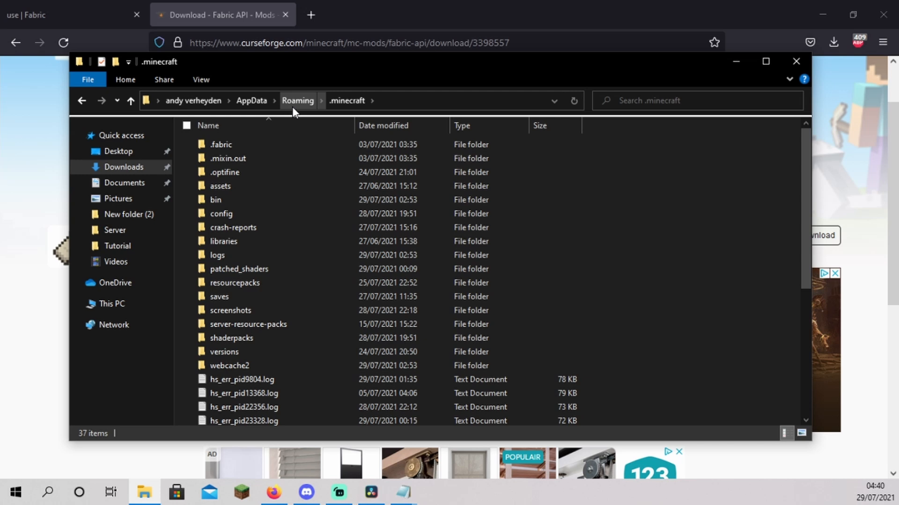
# Step: Create a new 'mods' folder in .minecraft, open it, then close File Explorer
pyautogui.click(125, 79)
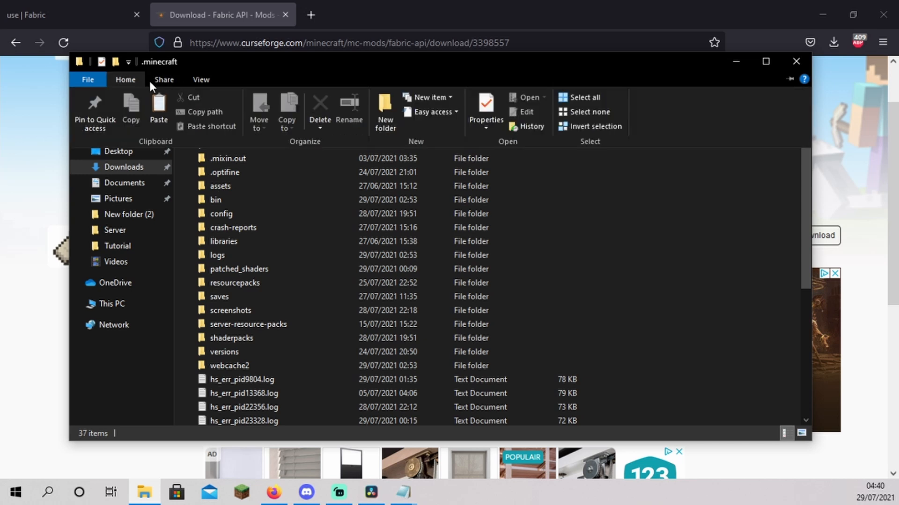
pyautogui.click(385, 109)
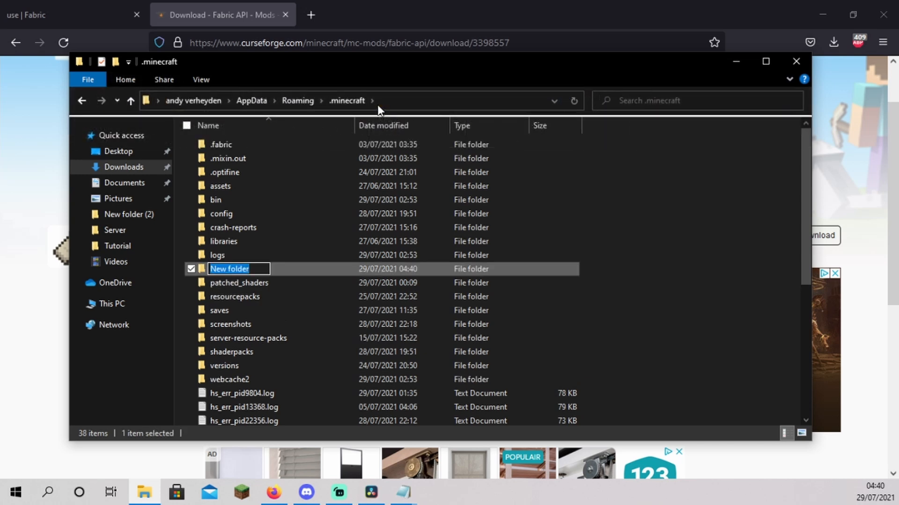
pyautogui.write('mods')
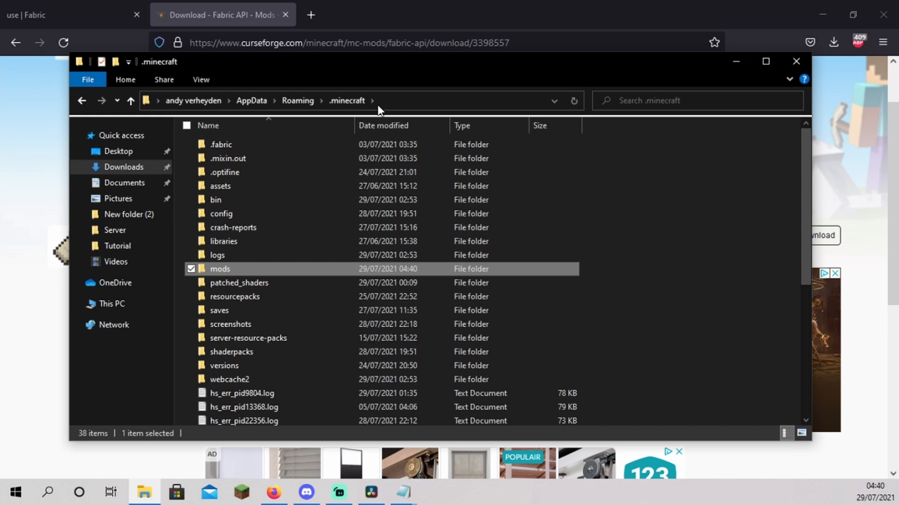
pyautogui.doubleClick(219, 268)
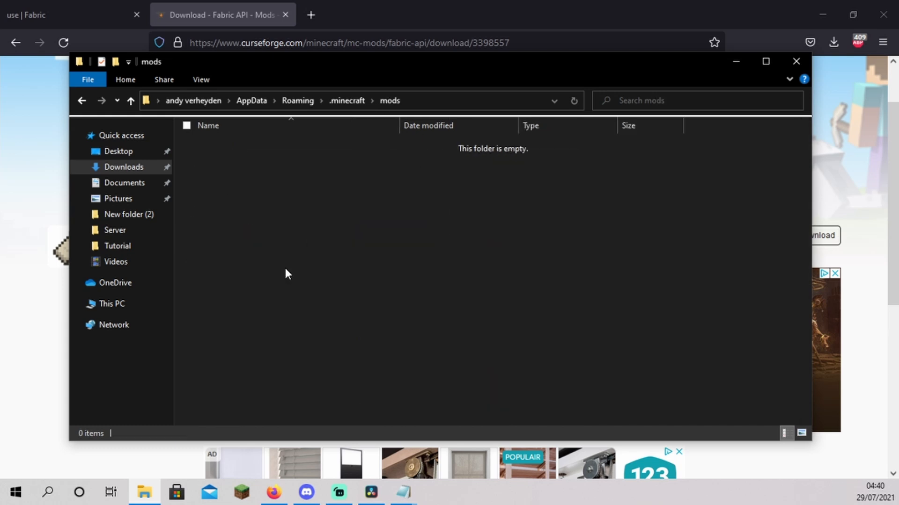
pyautogui.rightClick(287, 273)
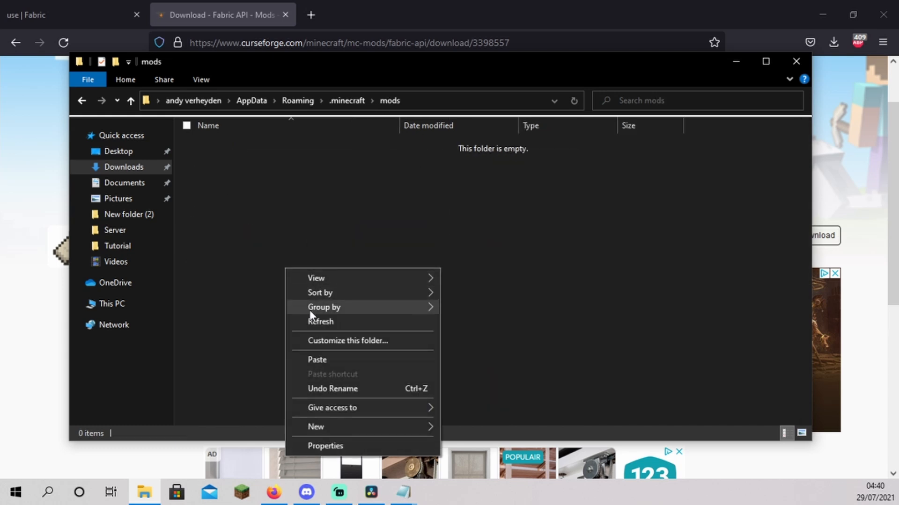
pyautogui.click(317, 360)
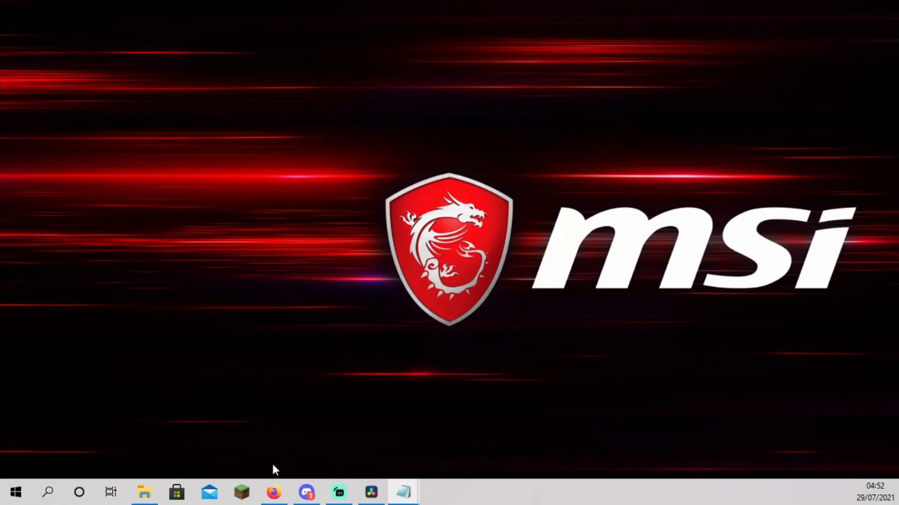
pyautogui.moveTo(274, 481)
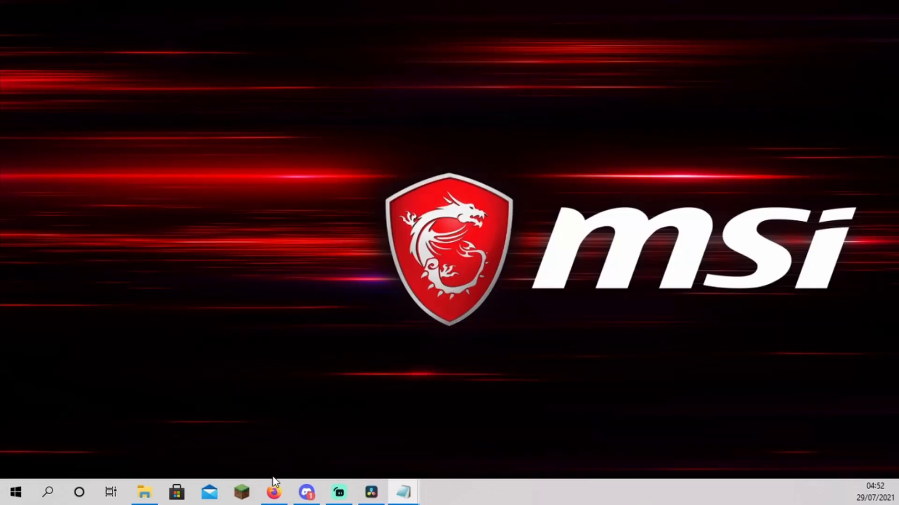
# Step: Show Figura's Modrinth versions list with Alpha 6 builds for 1.17.x and 1.16.5
pyautogui.click(273, 492)
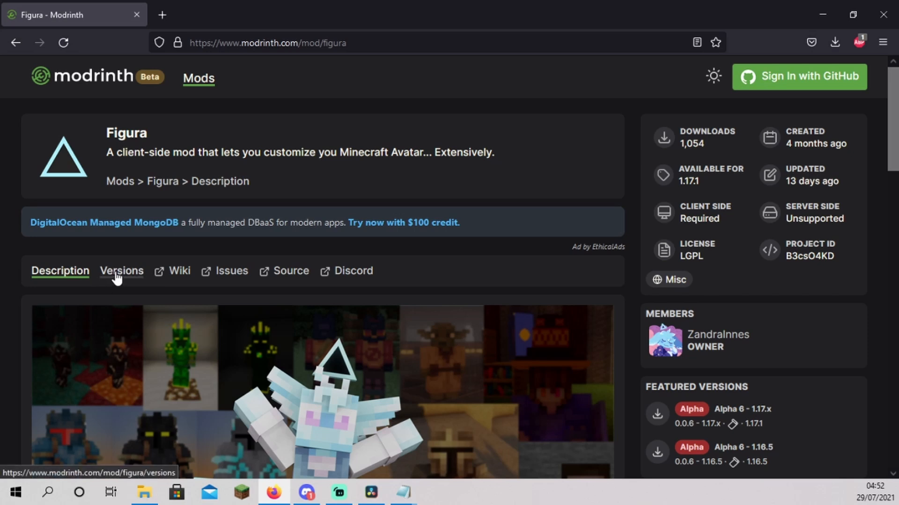
pyautogui.click(121, 270)
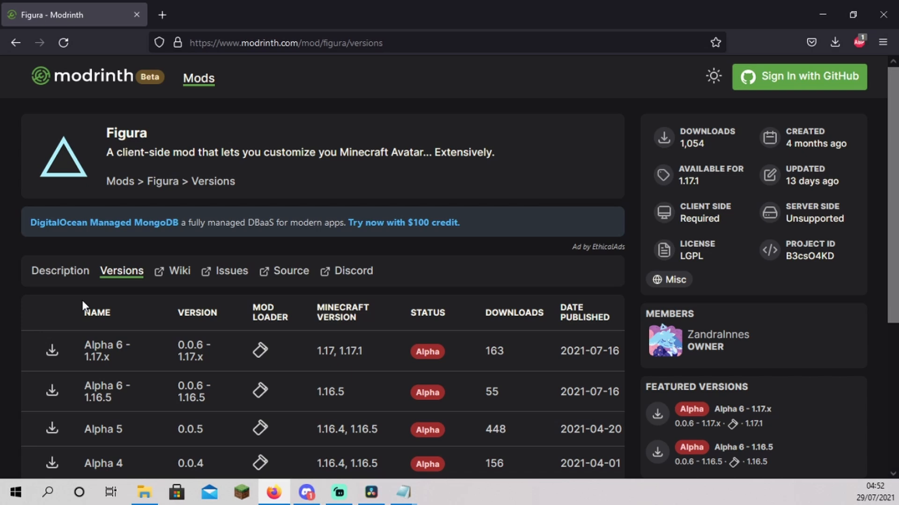
pyautogui.moveTo(583, 114)
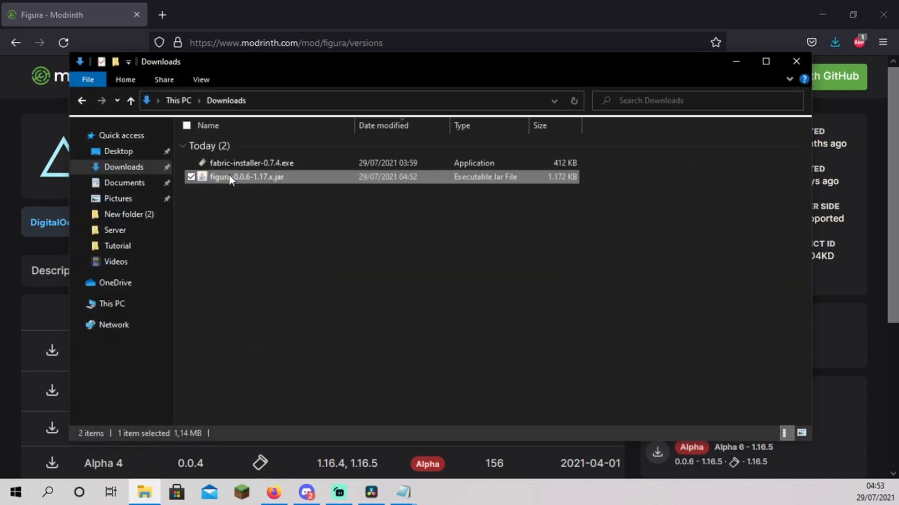
pyautogui.moveTo(270, 268)
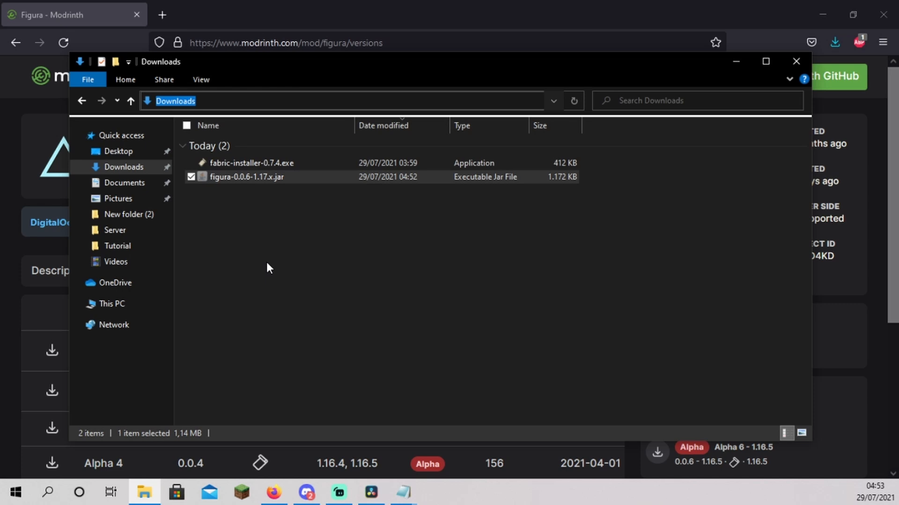
# Step: Go to %appdata% .minecraft and open the mods folder for the Figura 0.0.6 jar
pyautogui.write('%appdata%/.mi')
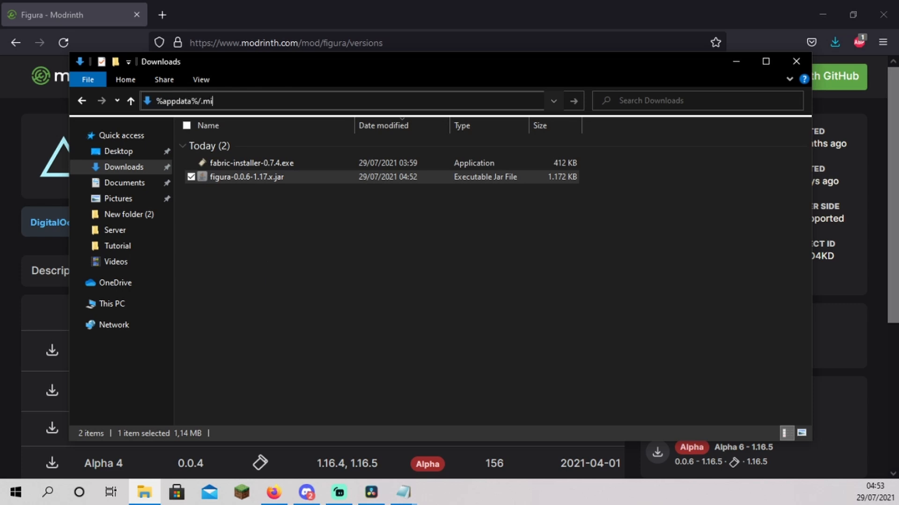
pyautogui.press('Enter')
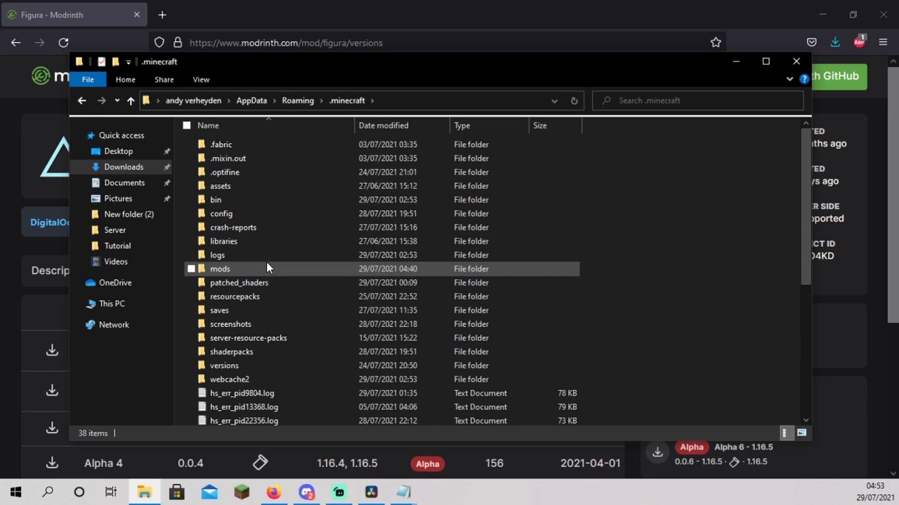
pyautogui.doubleClick(220, 268)
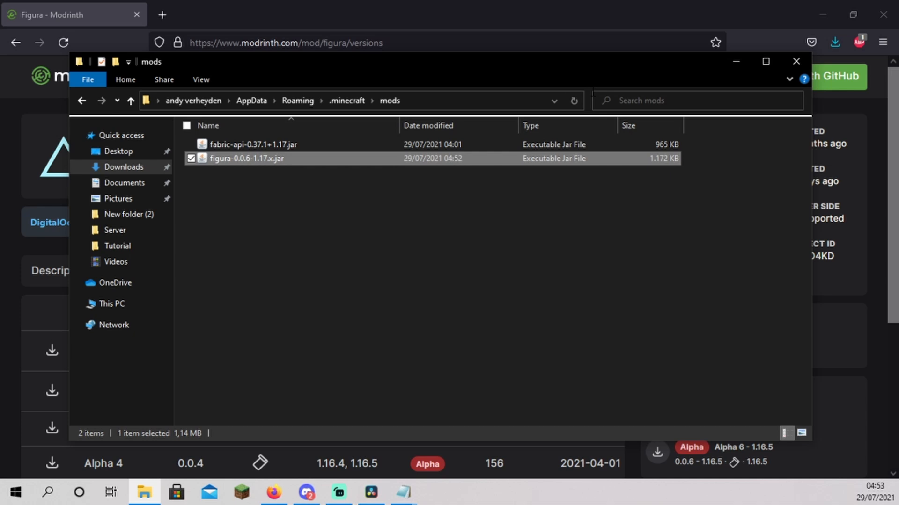
# Step: Launch Minecraft with the fabric-loader-1.17.1 profile from the Minecraft Launcher
pyautogui.click(240, 492)
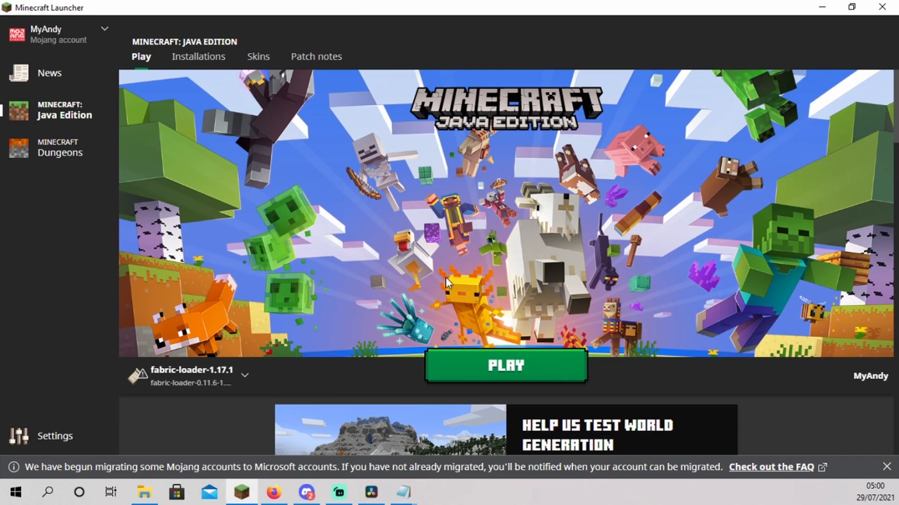
pyautogui.click(505, 366)
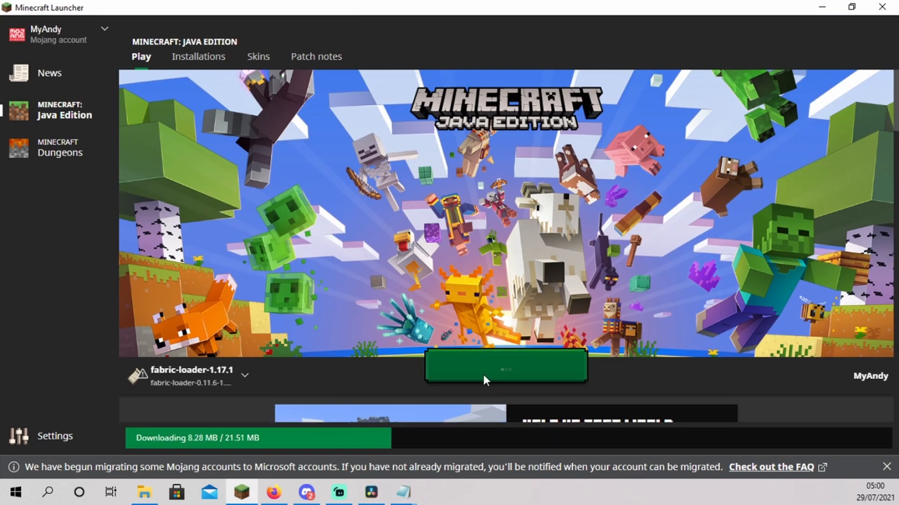
pyautogui.click(505, 370)
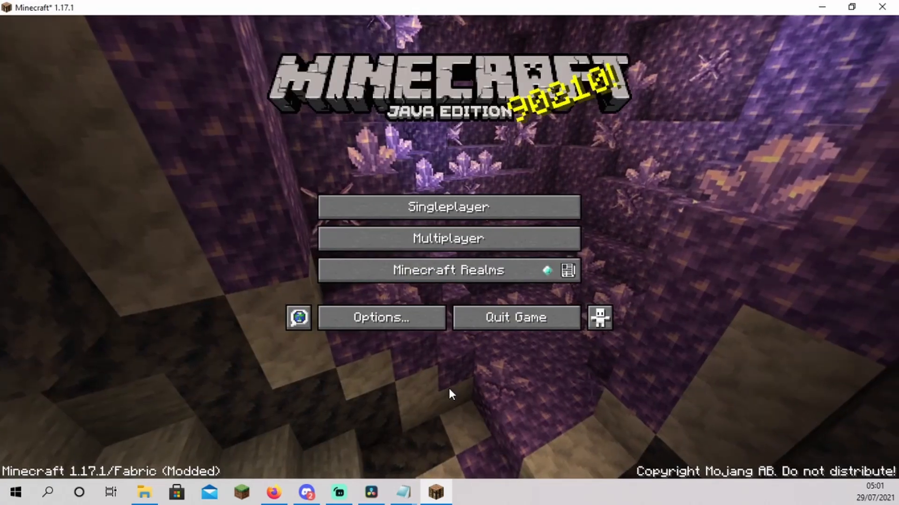
# Step: Load the singleplayer world, pause at the Game Menu, and bring up Firefox
pyautogui.click(447, 207)
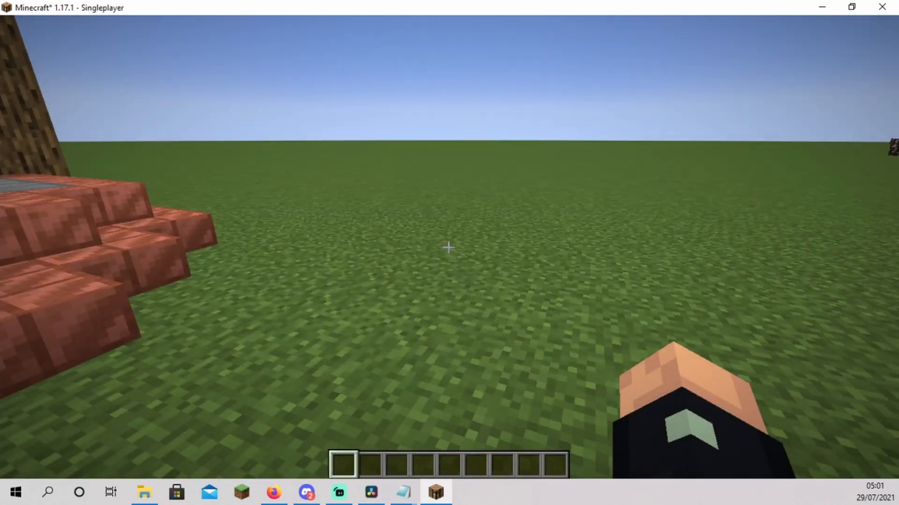
pyautogui.press('Escape')
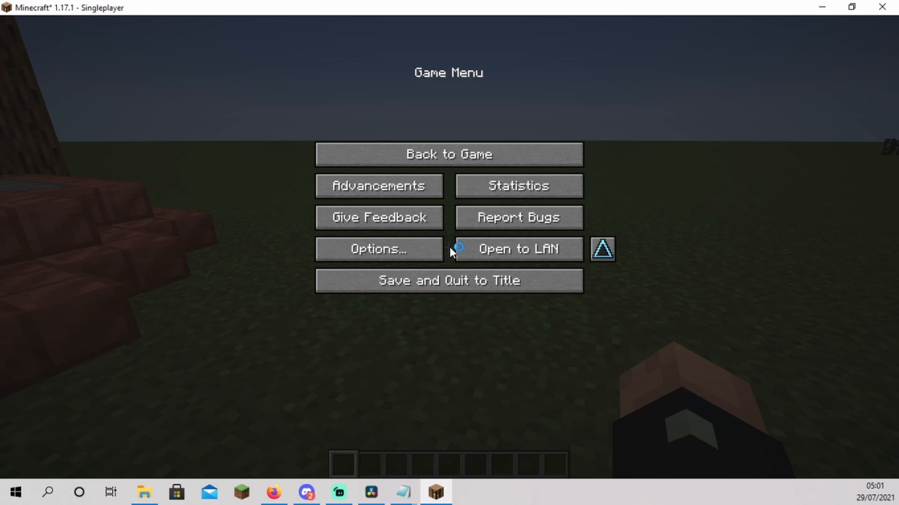
pyautogui.click(273, 493)
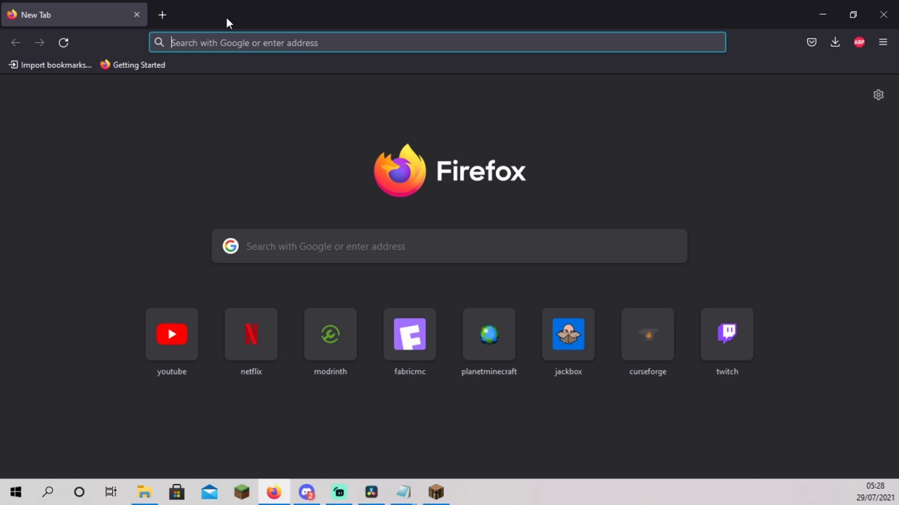
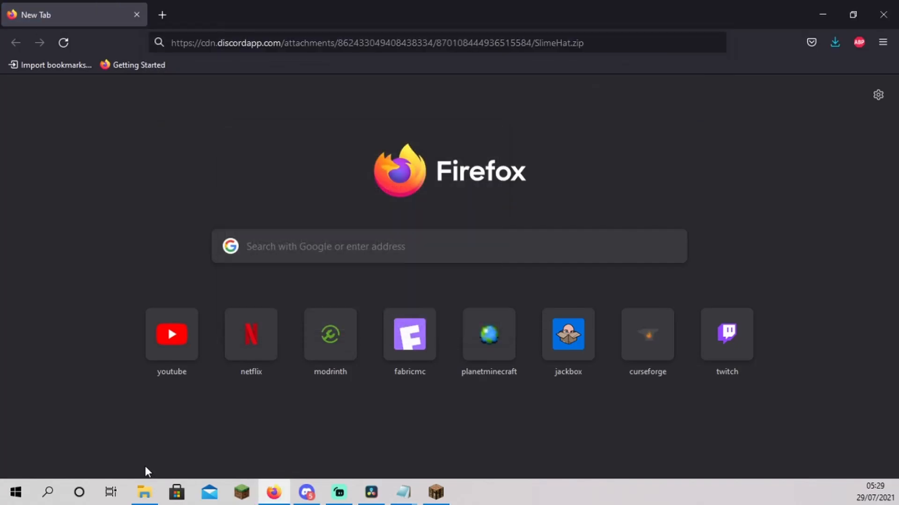
# Step: Download SlimeHat.zip from its cdn.discordapp.com link and open the Downloads folder
pyautogui.click(144, 492)
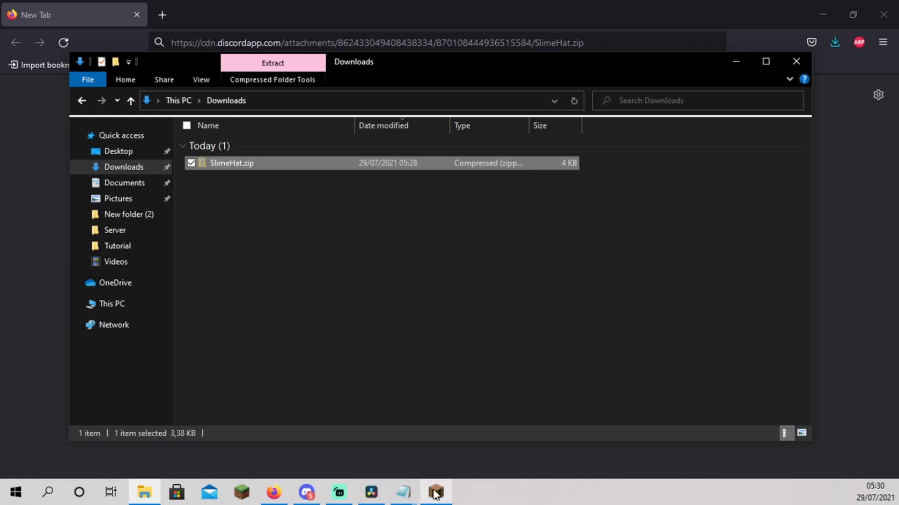
# Step: From the paused game, open Figura's avatar menu and its models folder
pyautogui.click(435, 492)
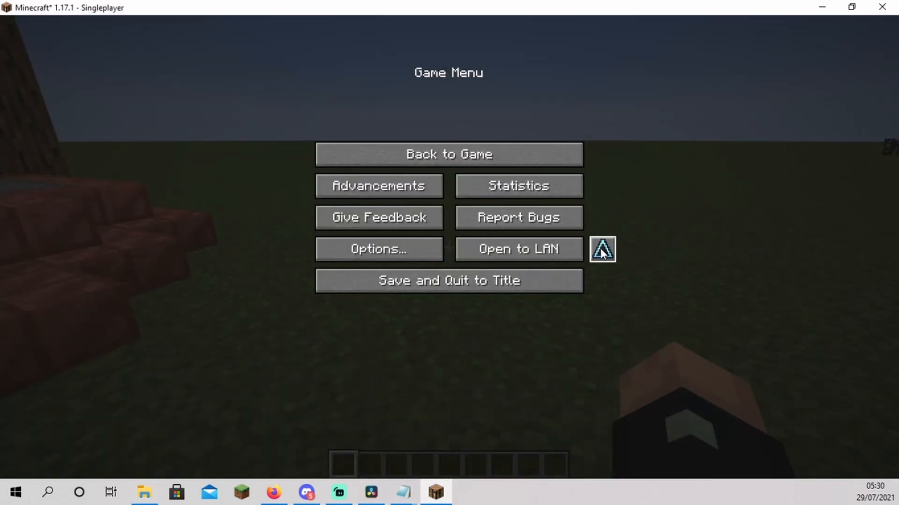
pyautogui.click(602, 248)
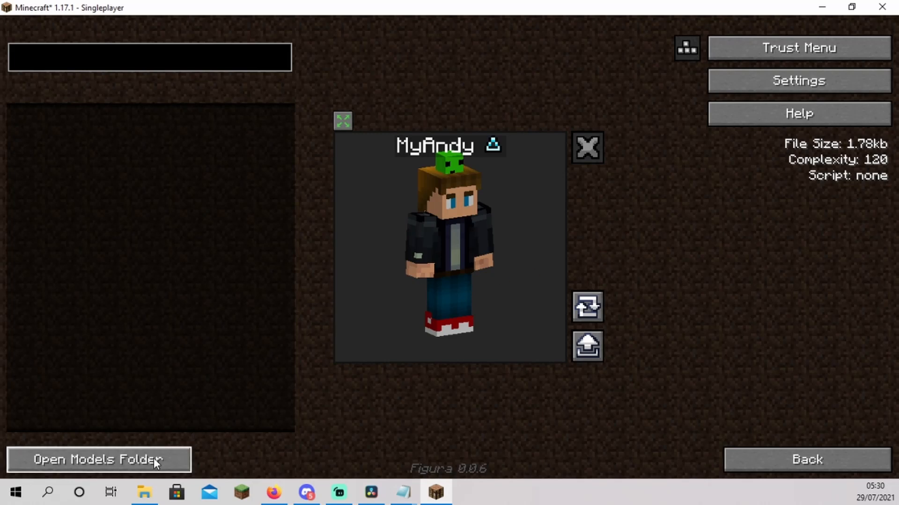
pyautogui.click(98, 459)
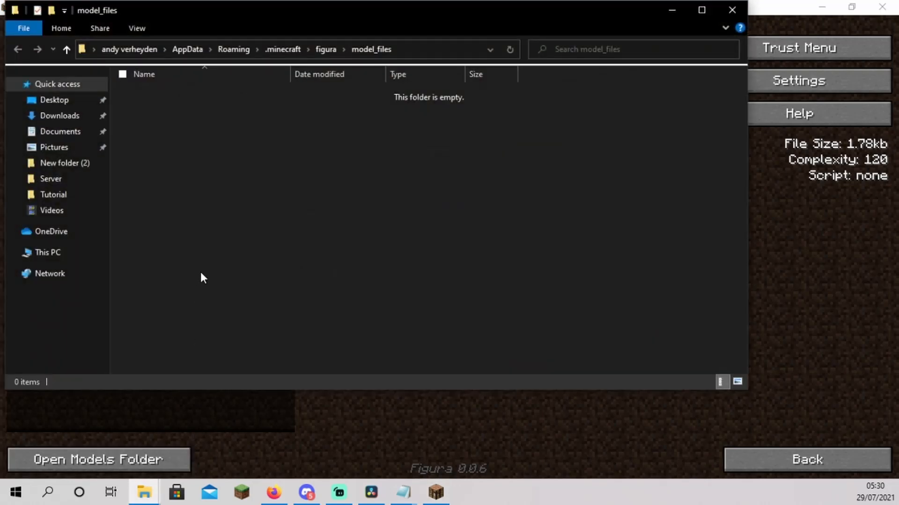
# Step: Paste SlimeHat.zip into model_files, select it as the avatar, and return to the world
pyautogui.rightClick(204, 270)
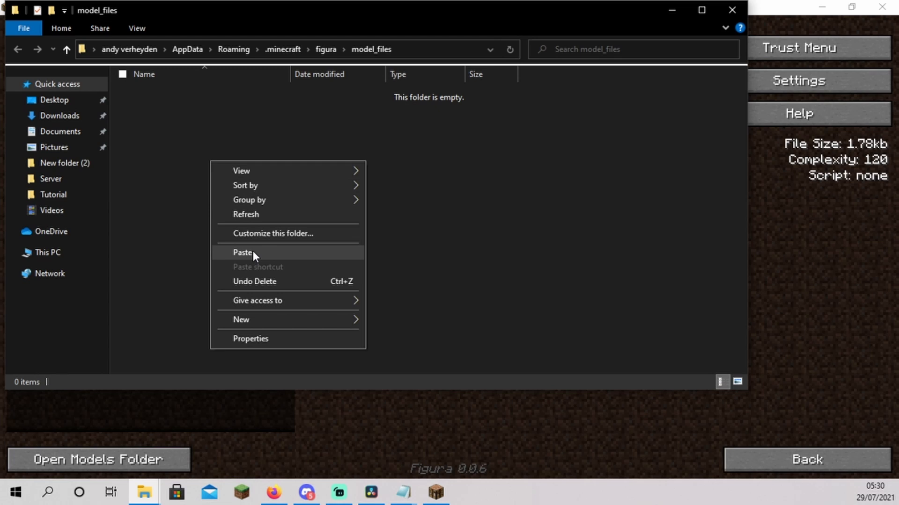
pyautogui.click(243, 252)
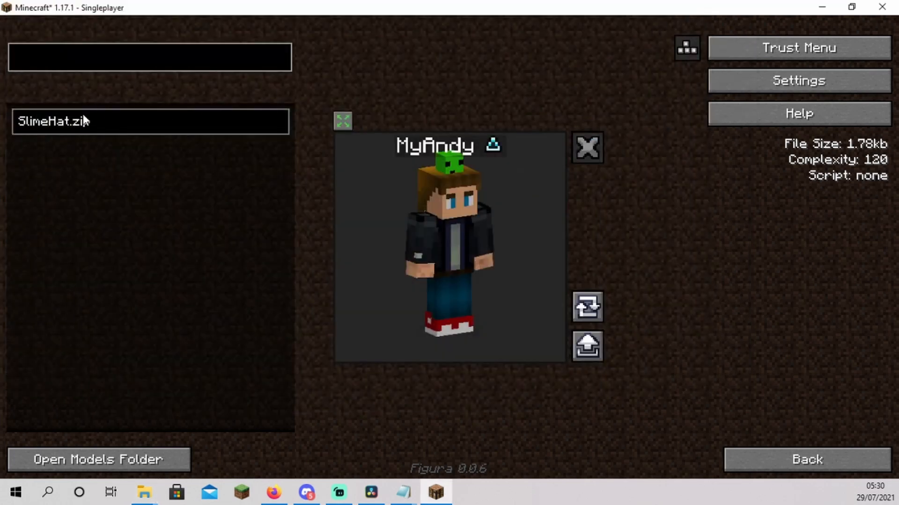
pyautogui.click(74, 121)
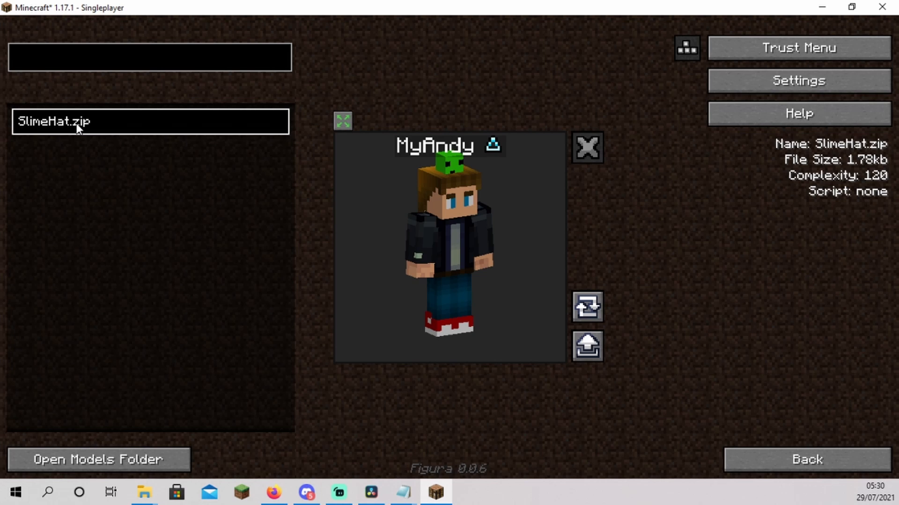
pyautogui.moveTo(587, 346)
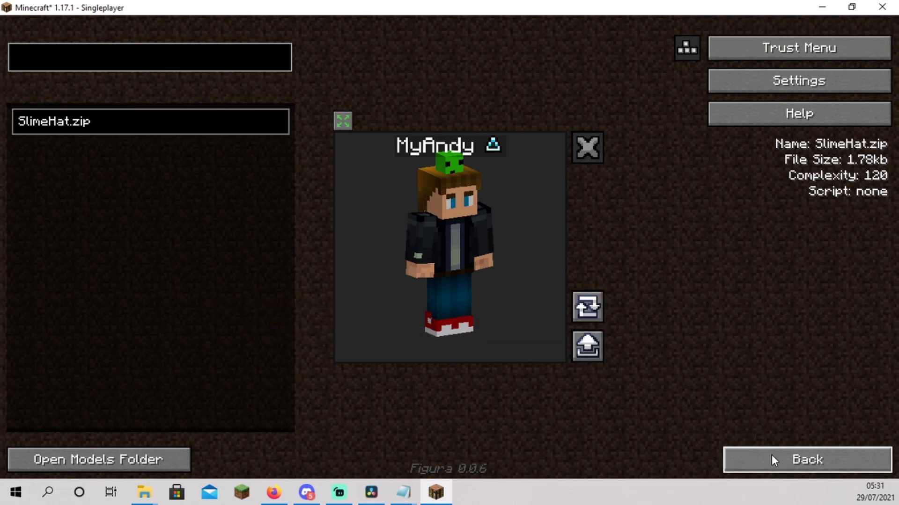
pyautogui.click(804, 460)
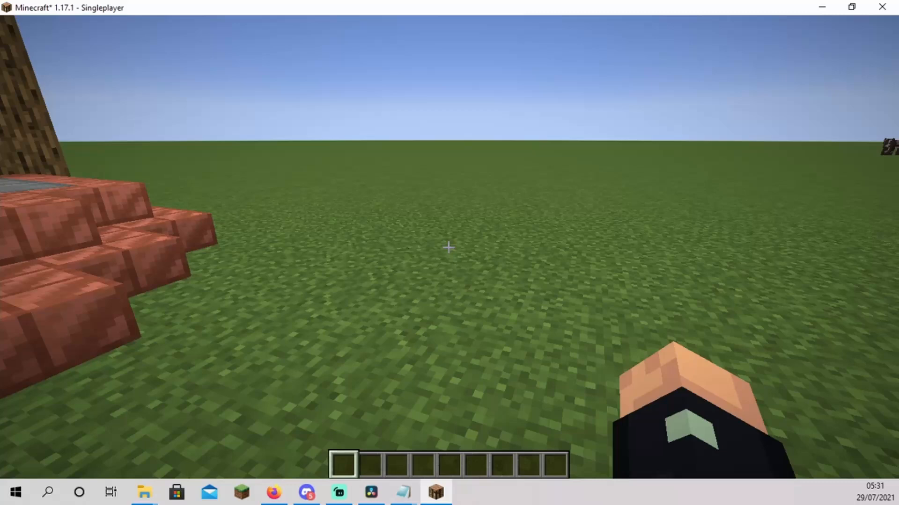